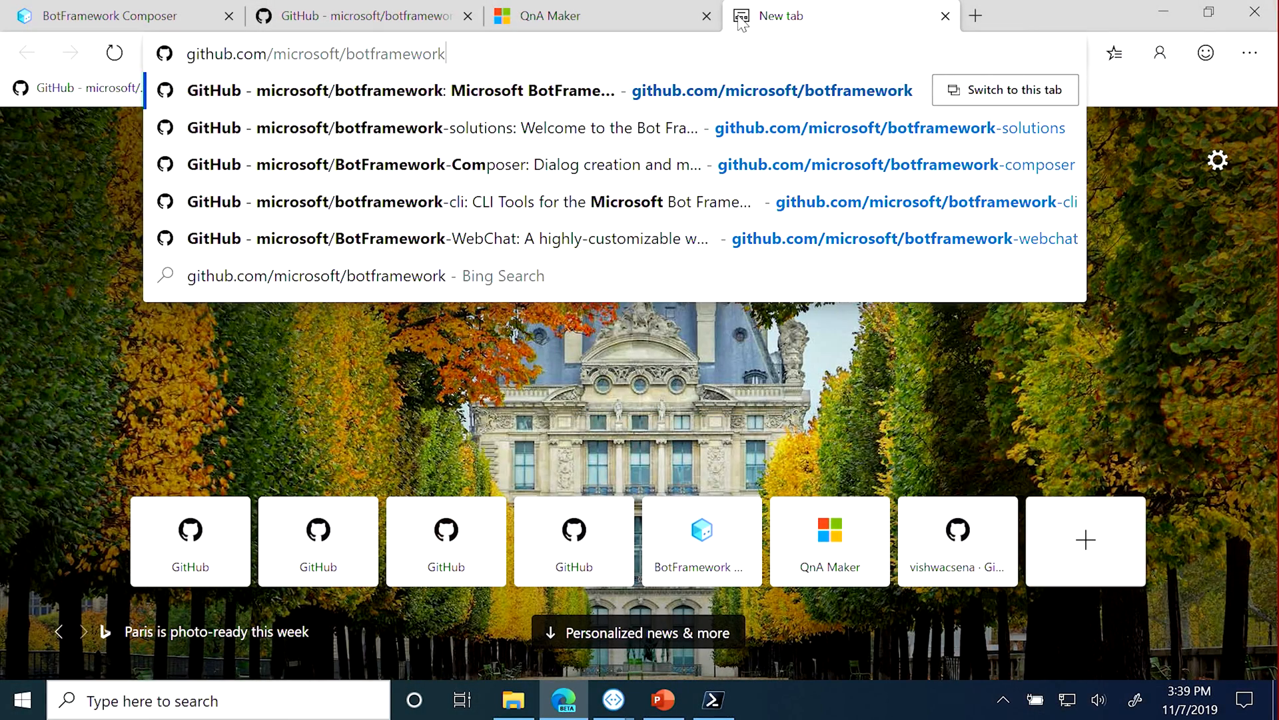
pyautogui.write('-composer')
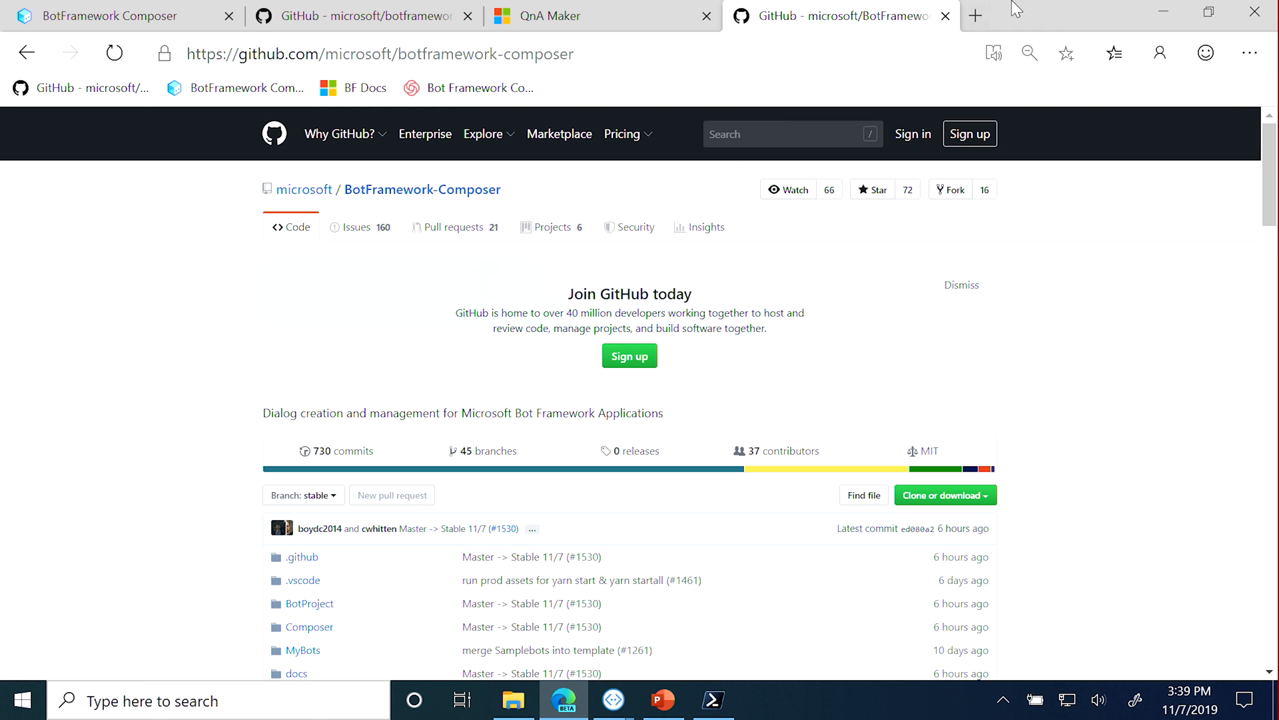
pyautogui.scroll(-3)
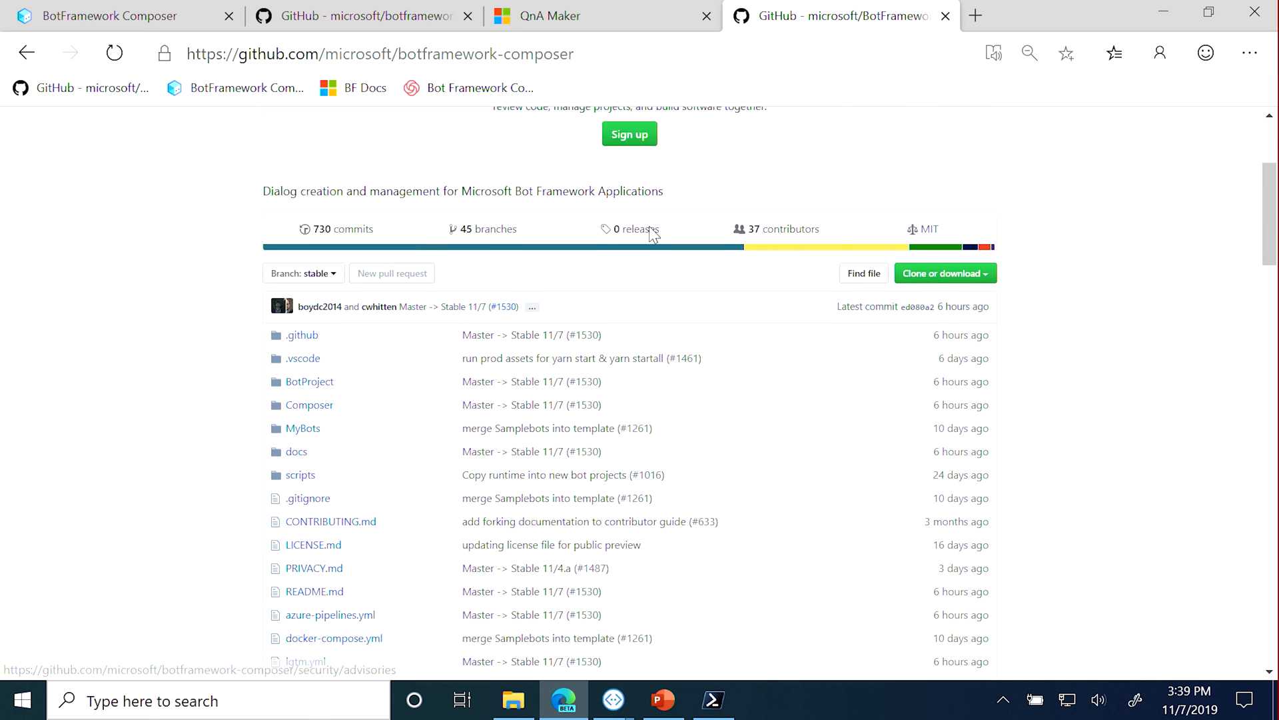
pyautogui.scroll(-3)
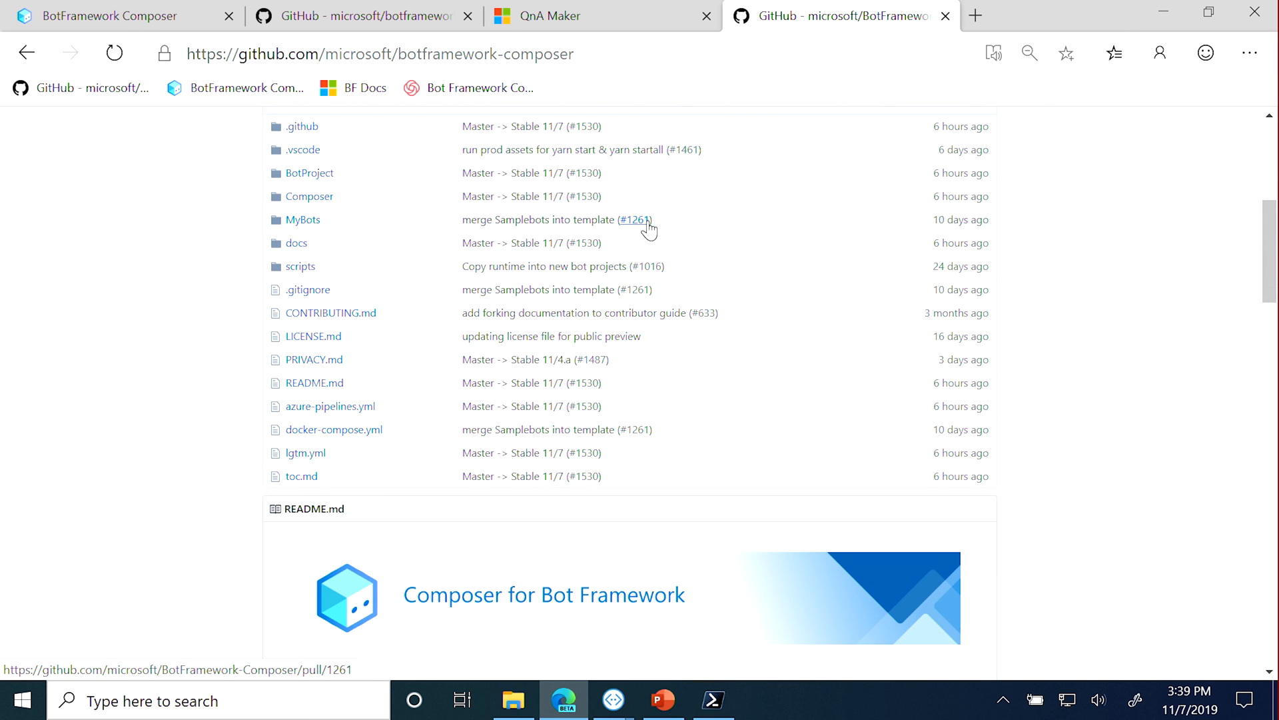